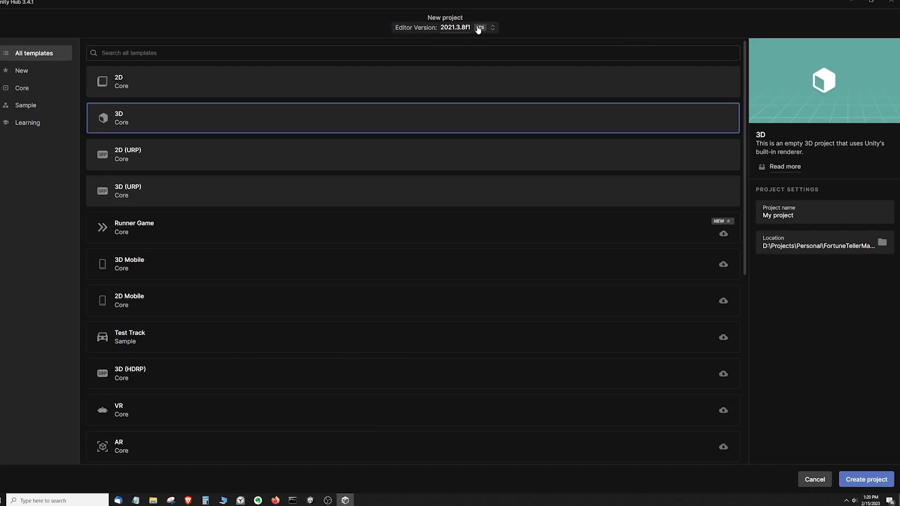
mouse_move(497, 216)
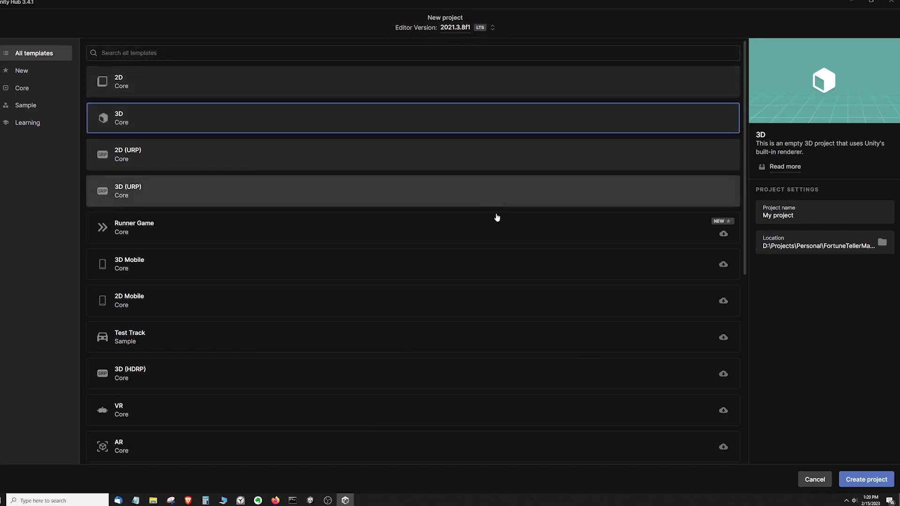
mouse_move(870, 378)
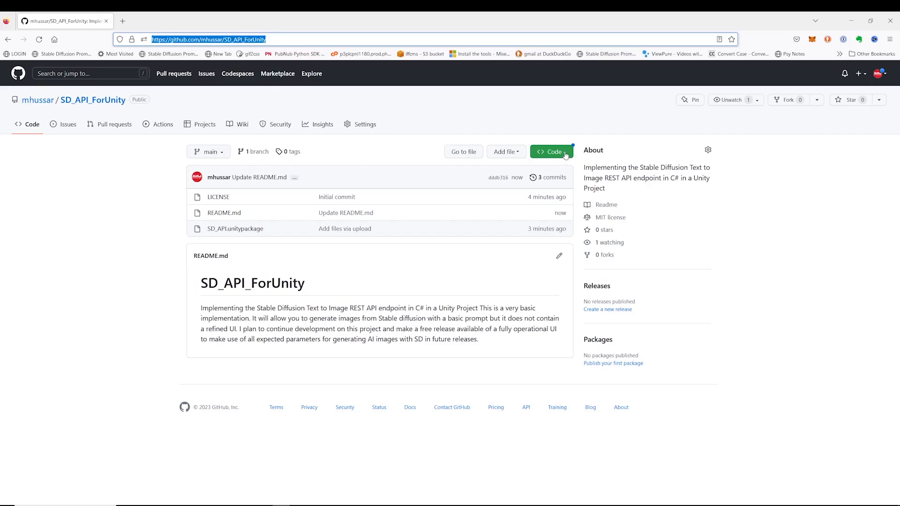
Download SD_API_ForUnity-main.zip from GitHub into the SD_API folder
left_click(551, 151)
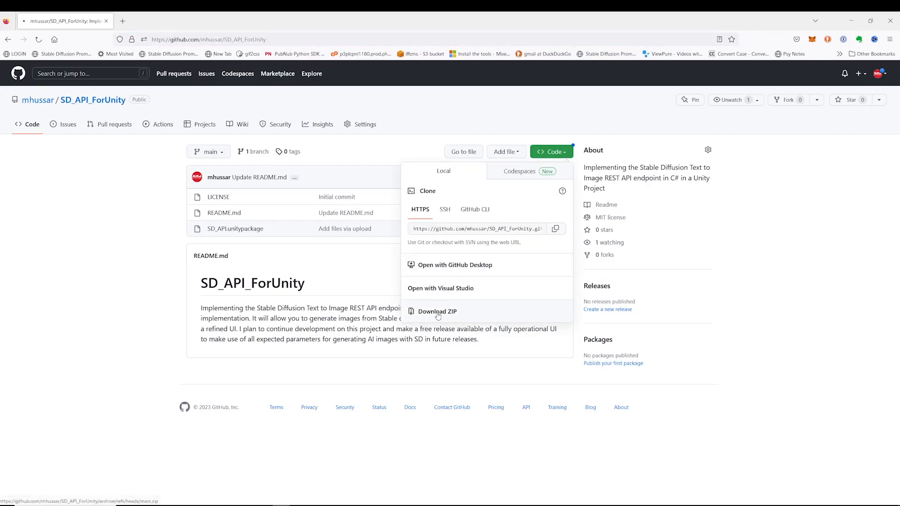
left_click(437, 312)
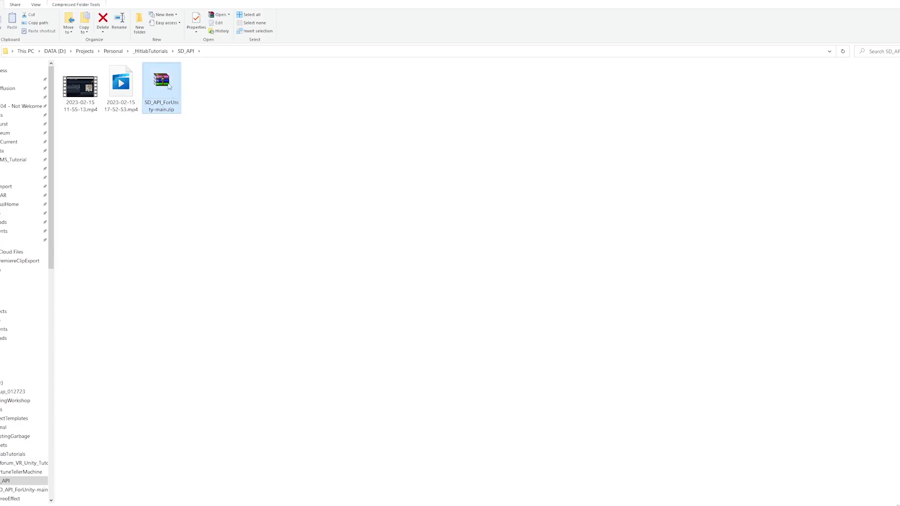
mouse_move(243, 167)
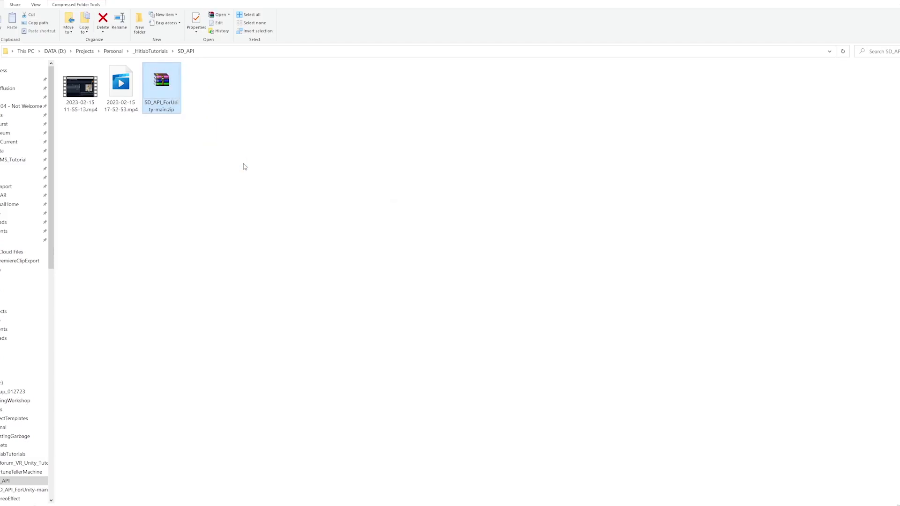
double_click(161, 78)
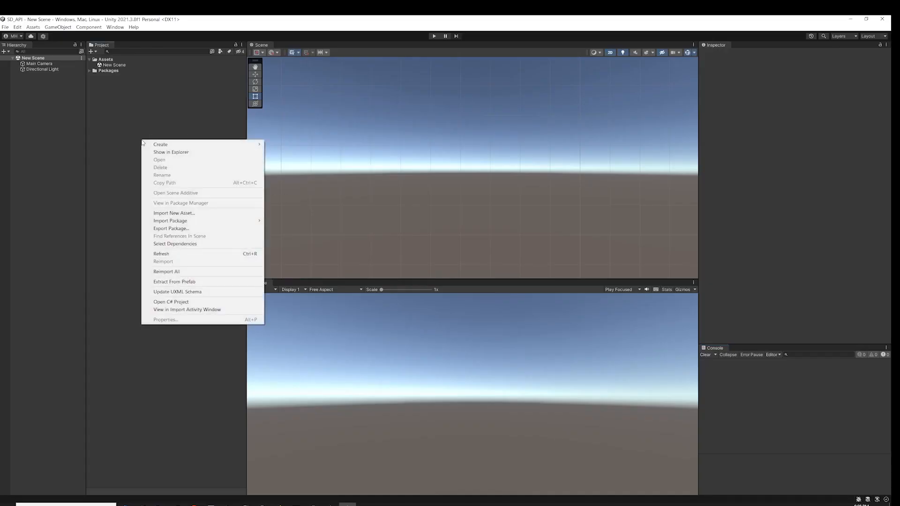
mouse_move(169, 220)
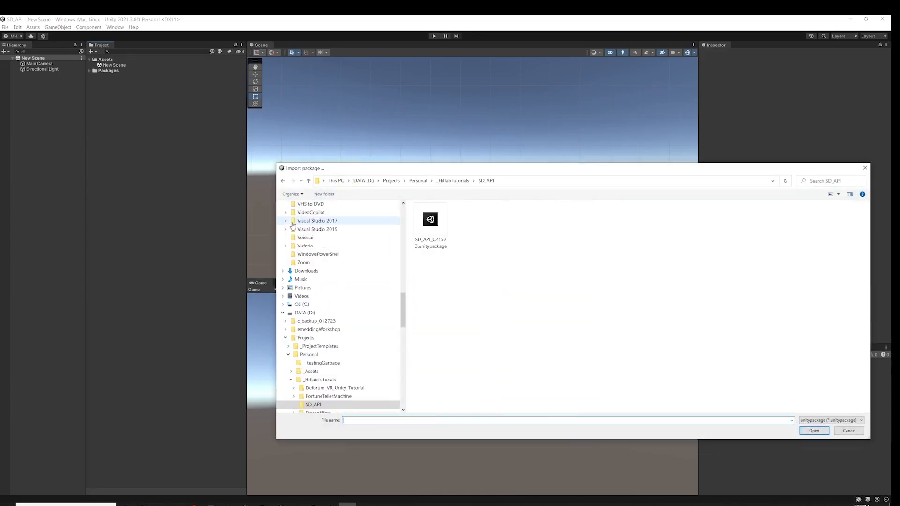
Choose the downloaded SD_API unitypackage file for import
left_click(848, 430)
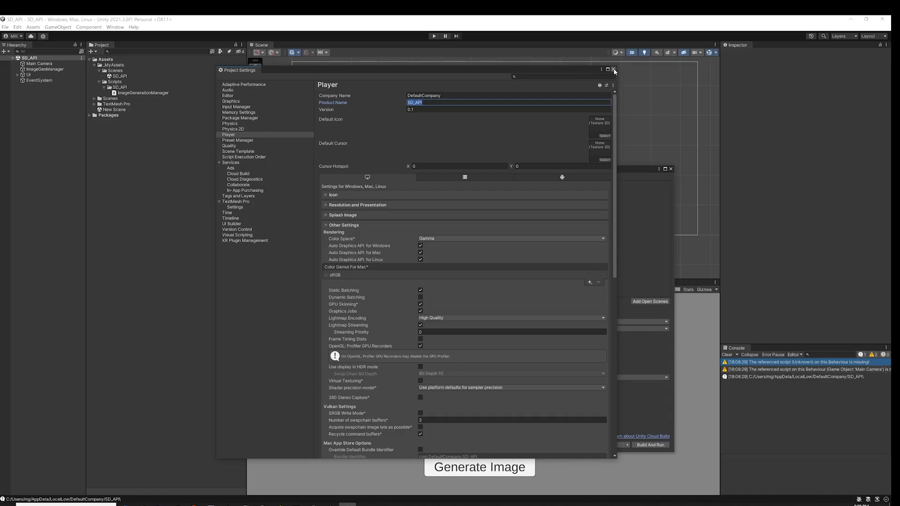
Close Project Settings after checking the Player Product Name
left_click(613, 69)
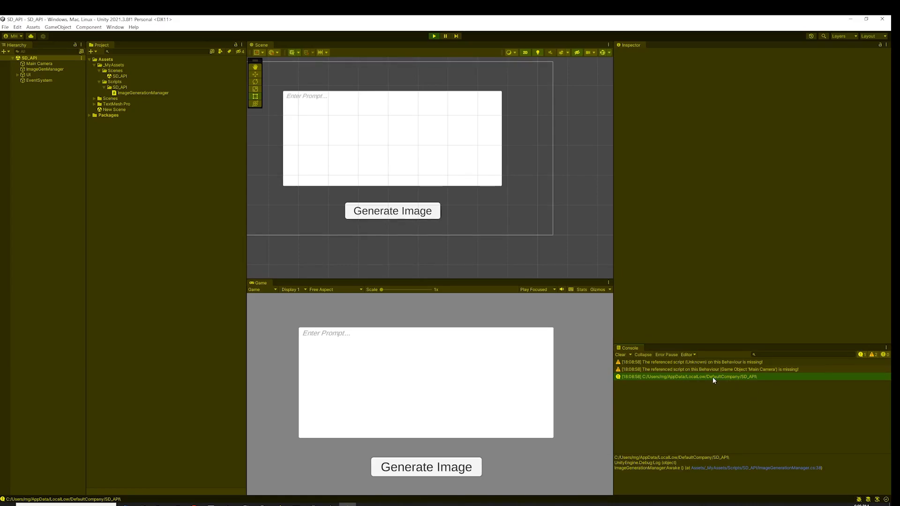
Request a Stable Diffusion image with the prompt 'pizza'
type("piz")
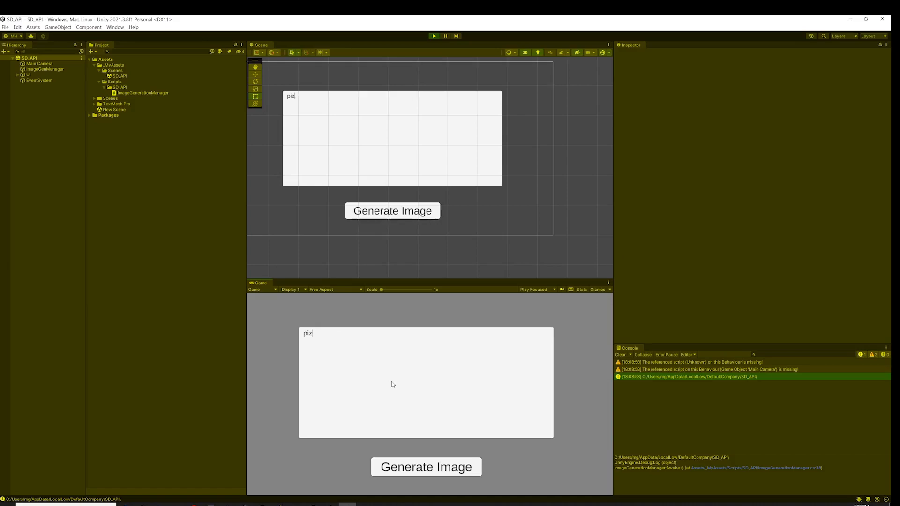
type("za")
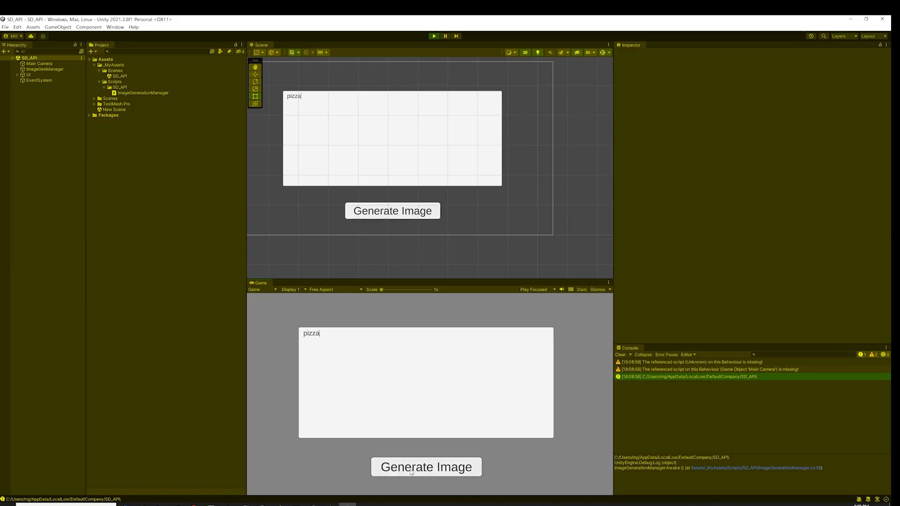
left_click(426, 467)
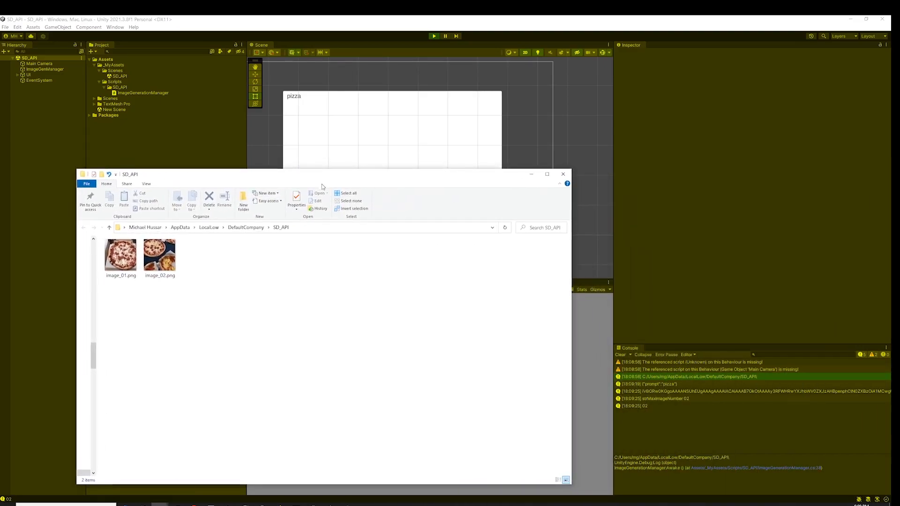
Preview image_02.png, then review the ImageGenerationManager.cs script in Rider
double_click(159, 255)
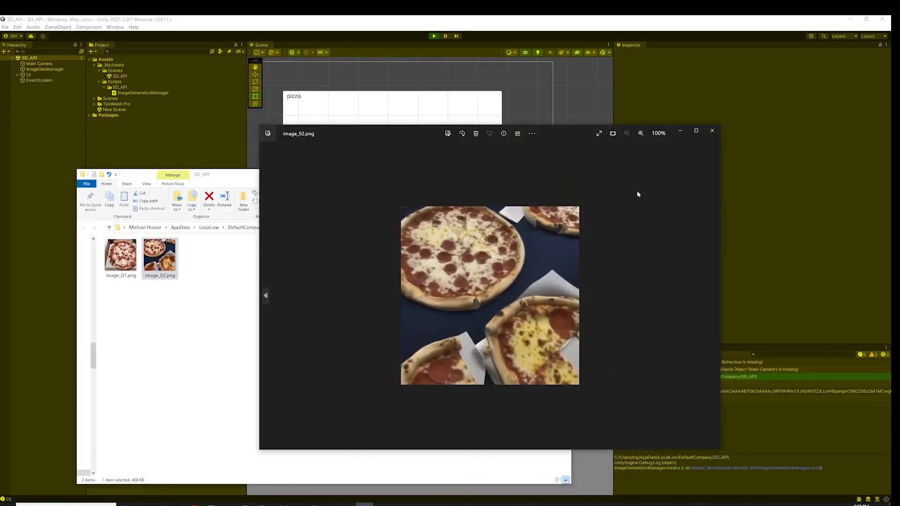
left_click(712, 133)
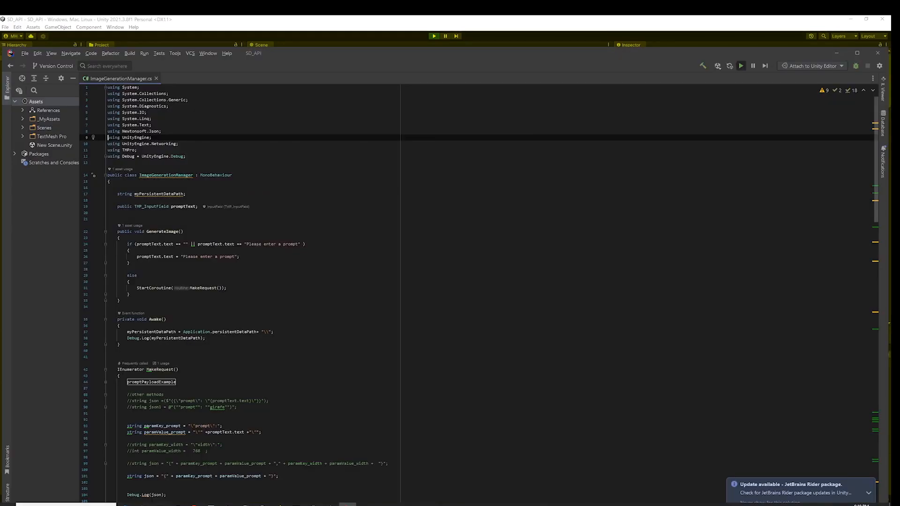
scroll("down", 3)
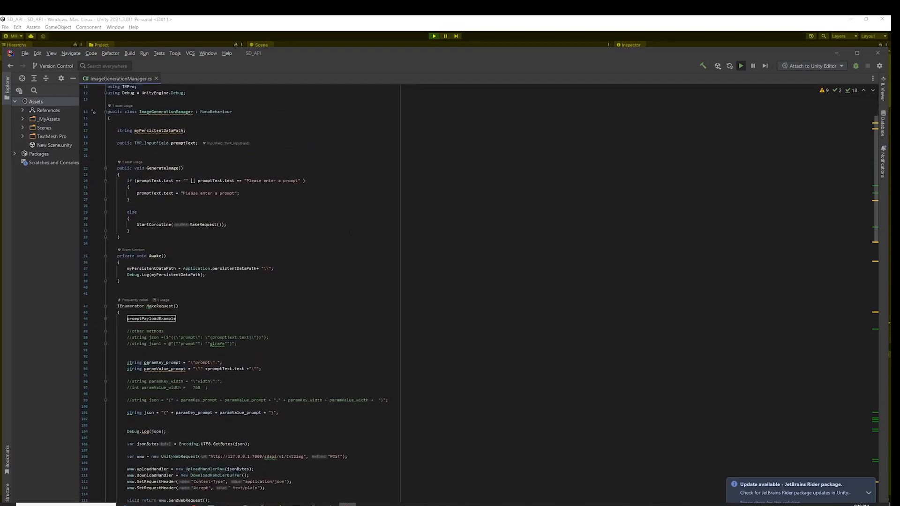
scroll("down", 3)
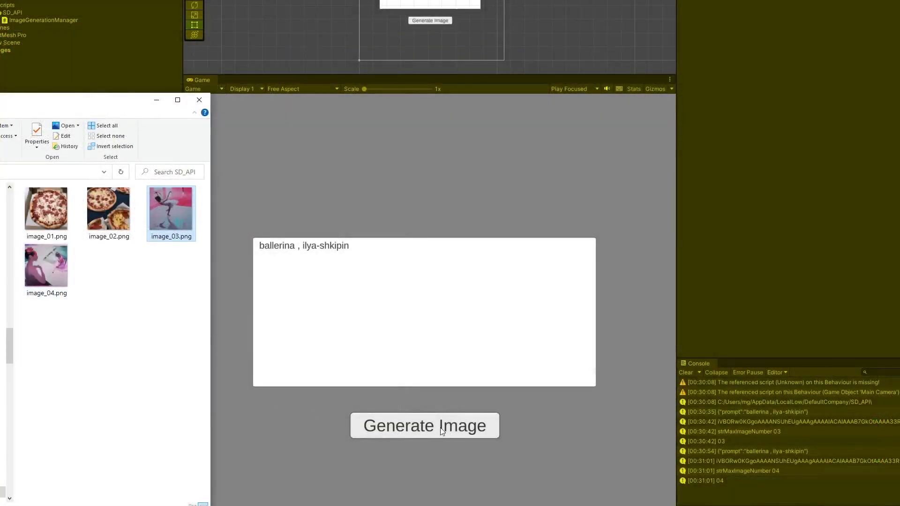
Preview the ballerina pictures image_04 and image_05 in Explorer
double_click(46, 265)
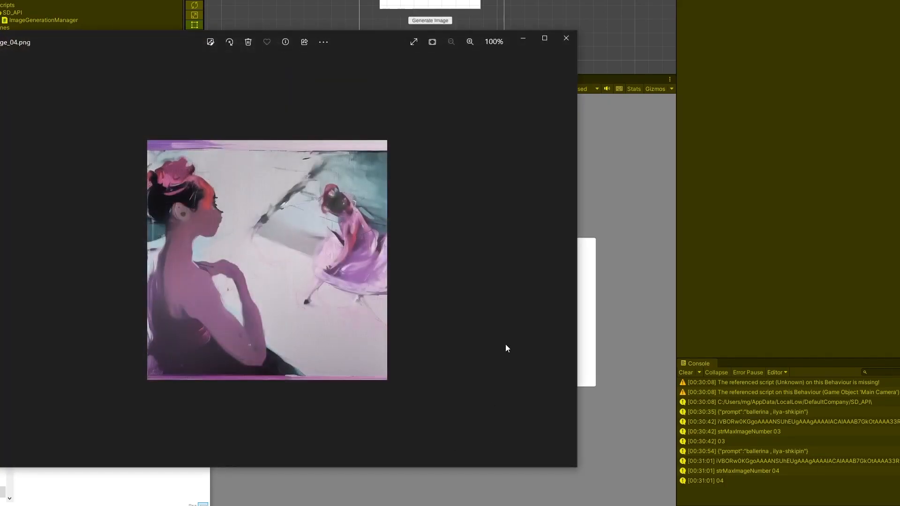
mouse_move(566, 37)
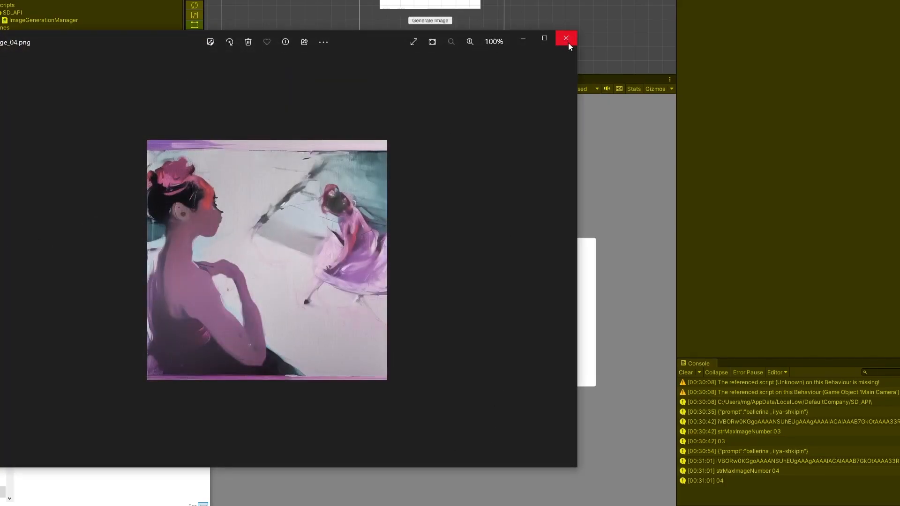
left_click(566, 38)
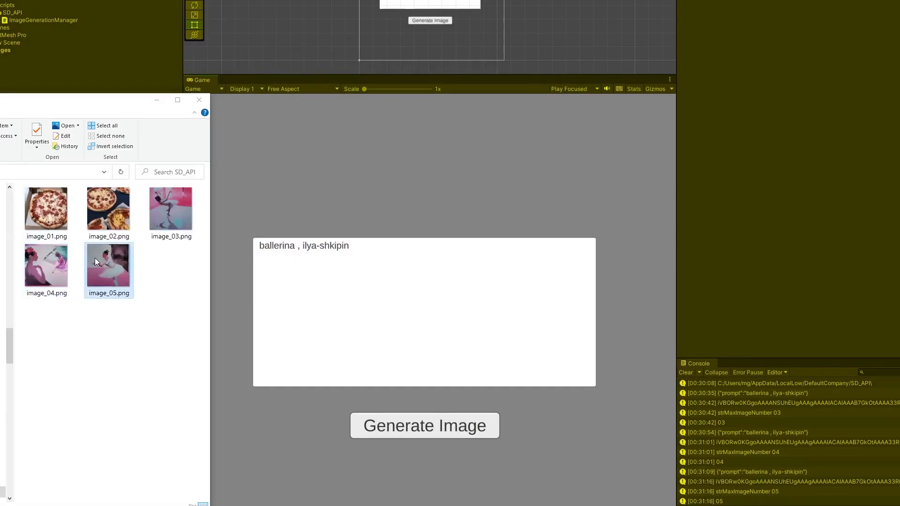
double_click(109, 270)
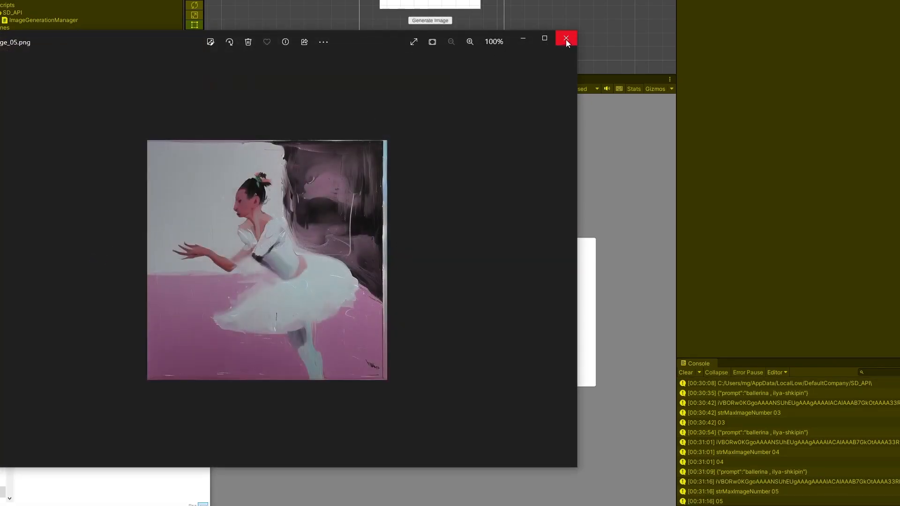
left_click(567, 39)
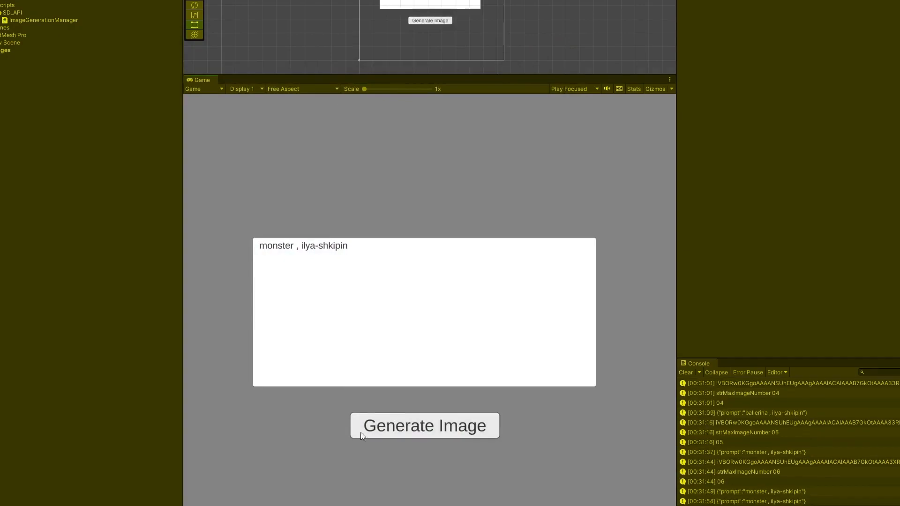
Generate monster and robot images and preview the robot pictures up to image_11
left_click(424, 426)
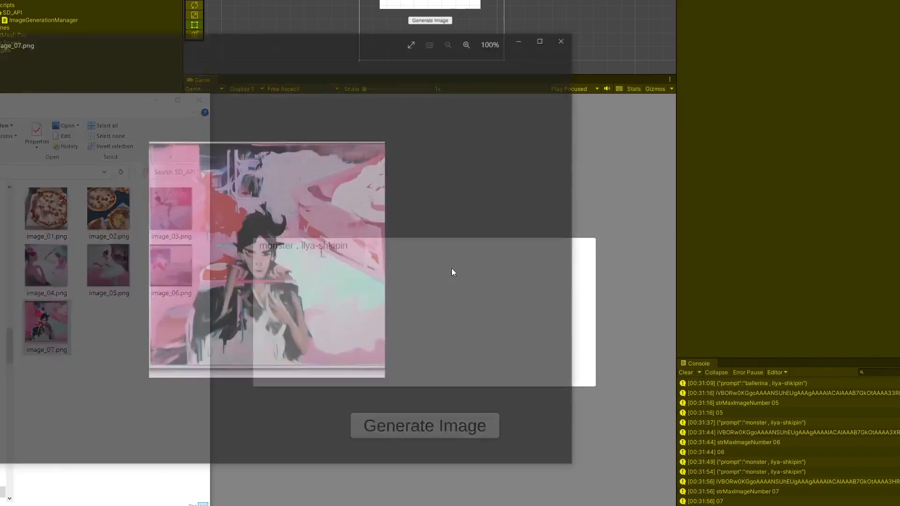
left_click(424, 426)
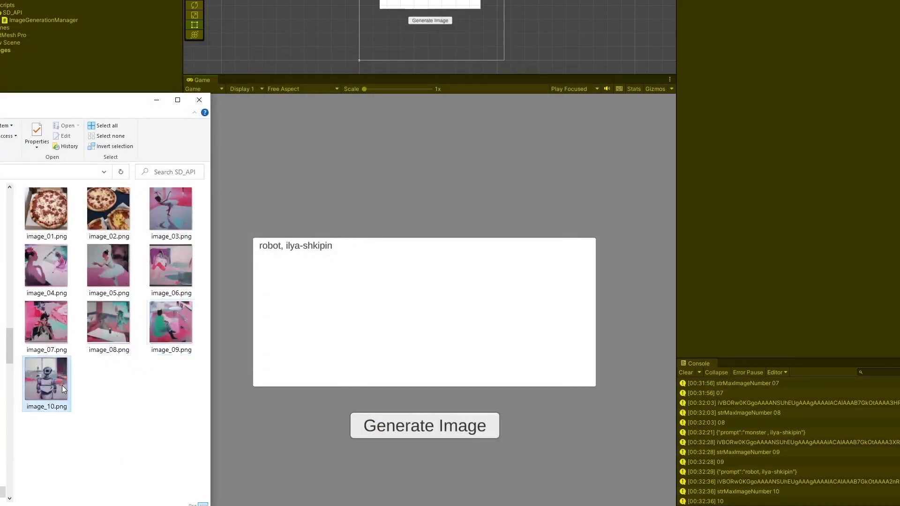
double_click(46, 376)
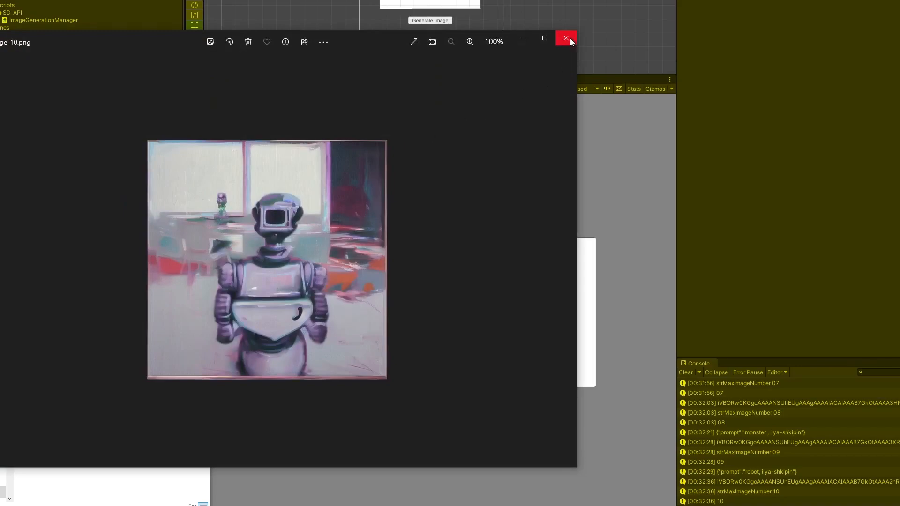
left_click(566, 38)
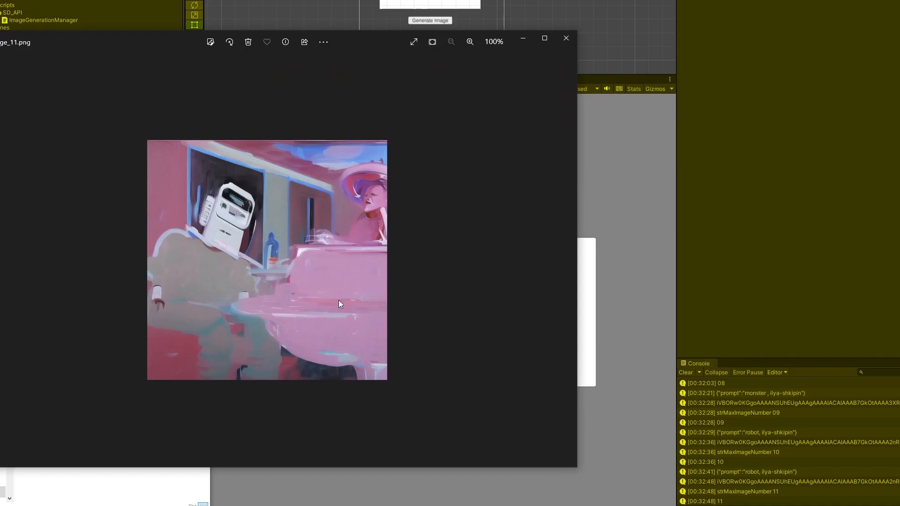
left_click(566, 38)
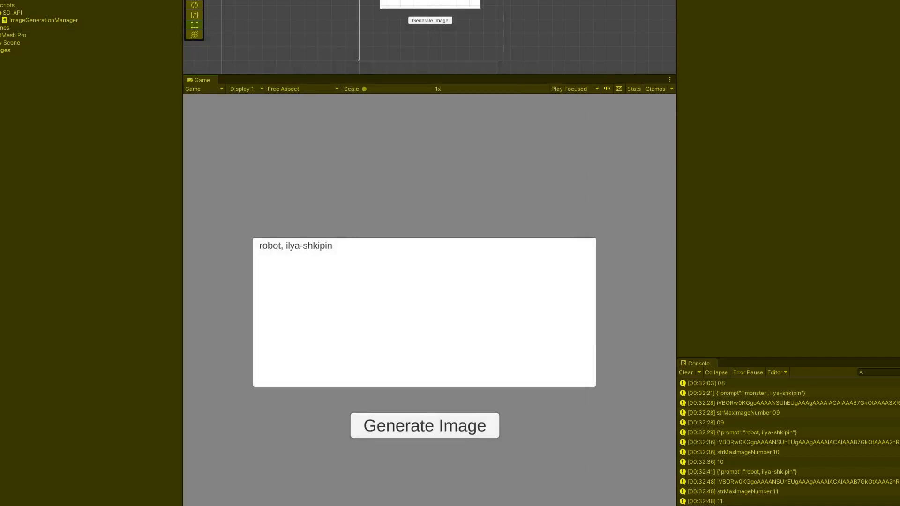